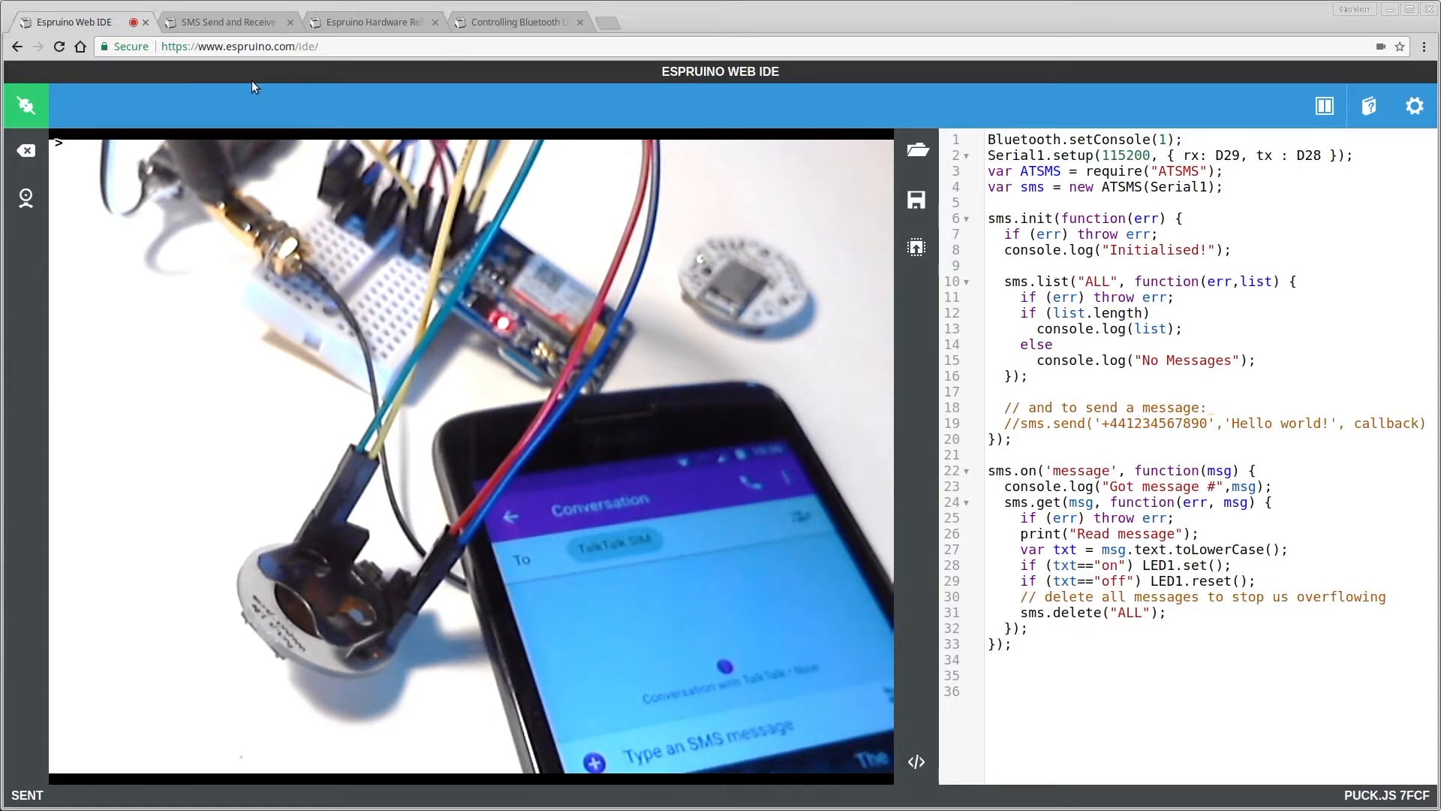
mouse_move(349, 651)
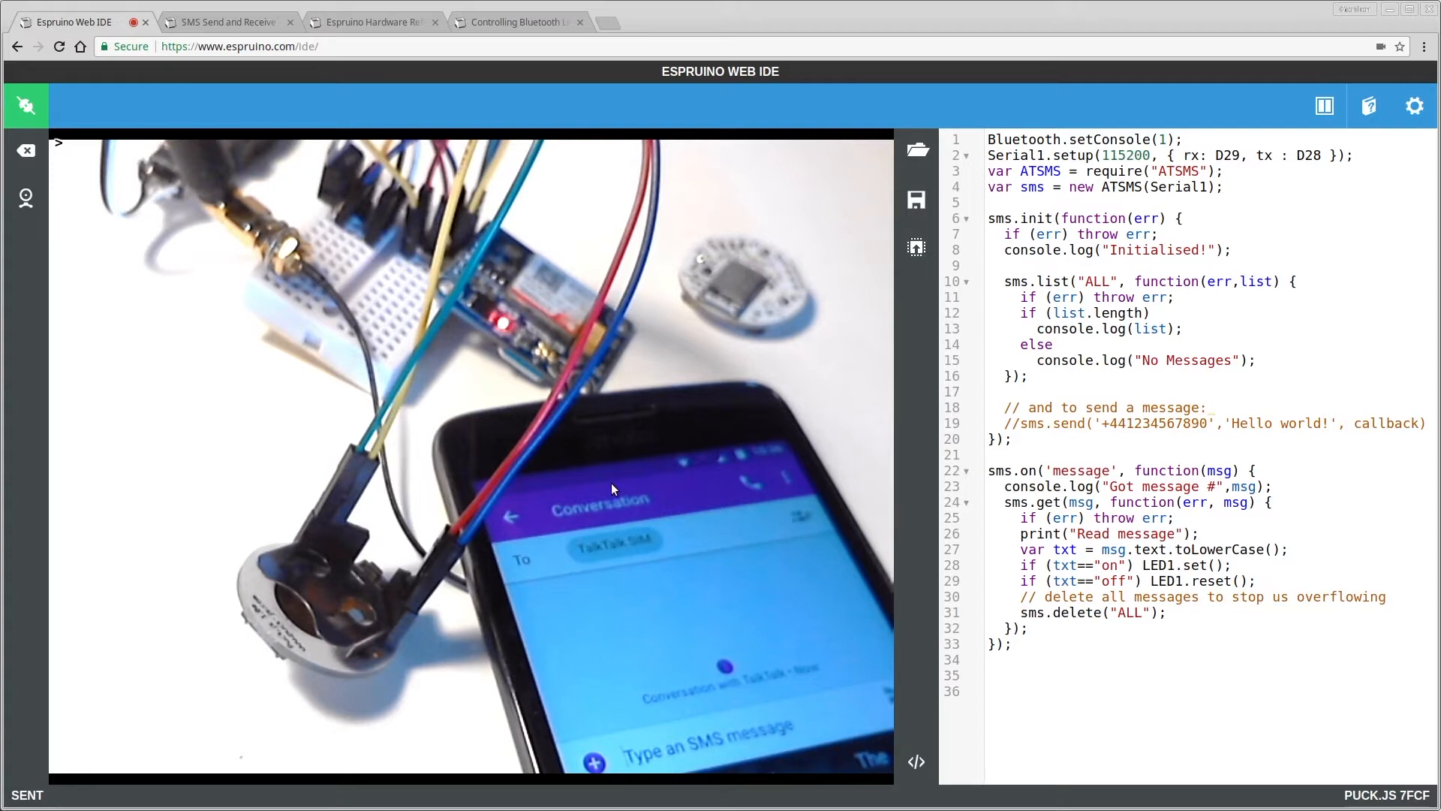
mouse_move(837, 321)
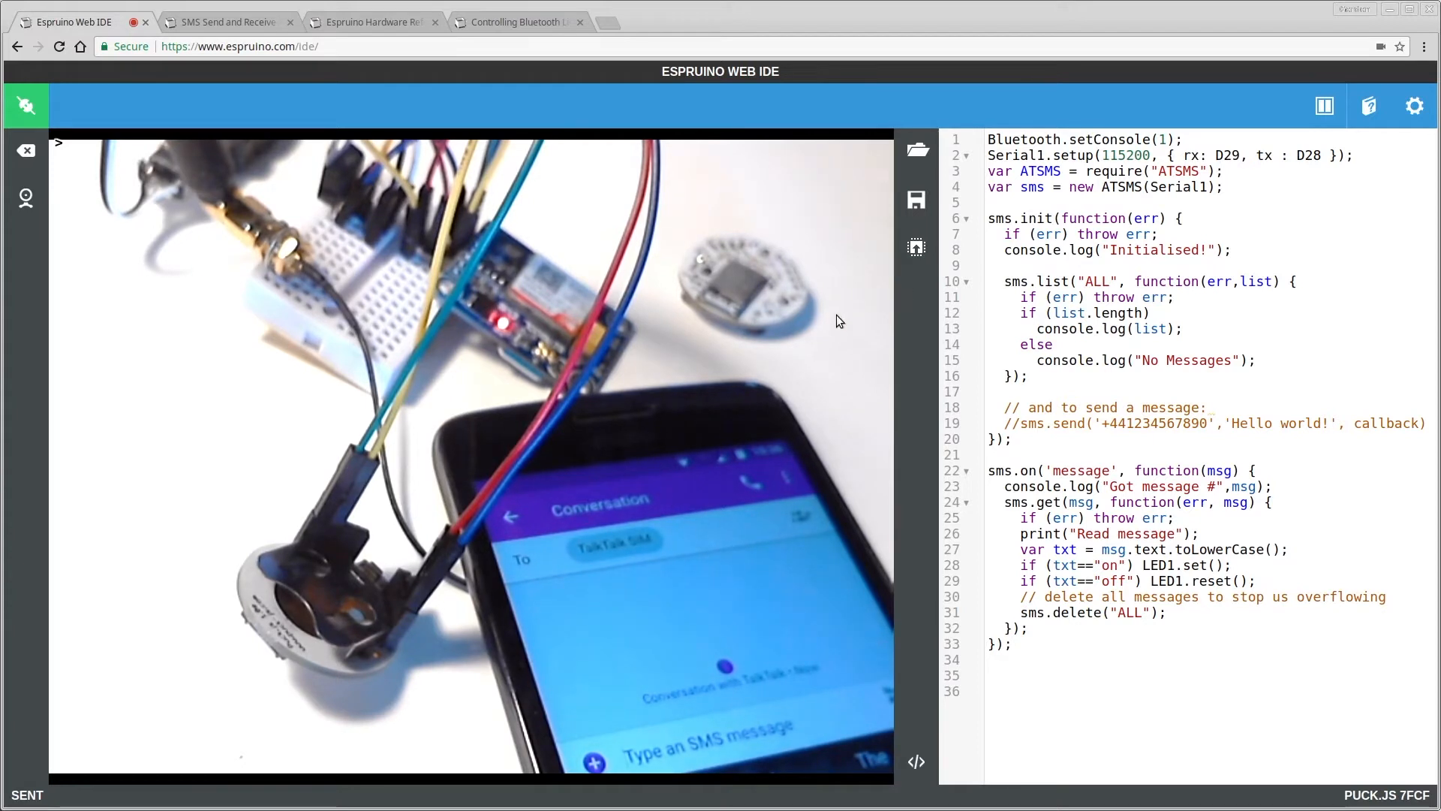
mouse_move(308, 68)
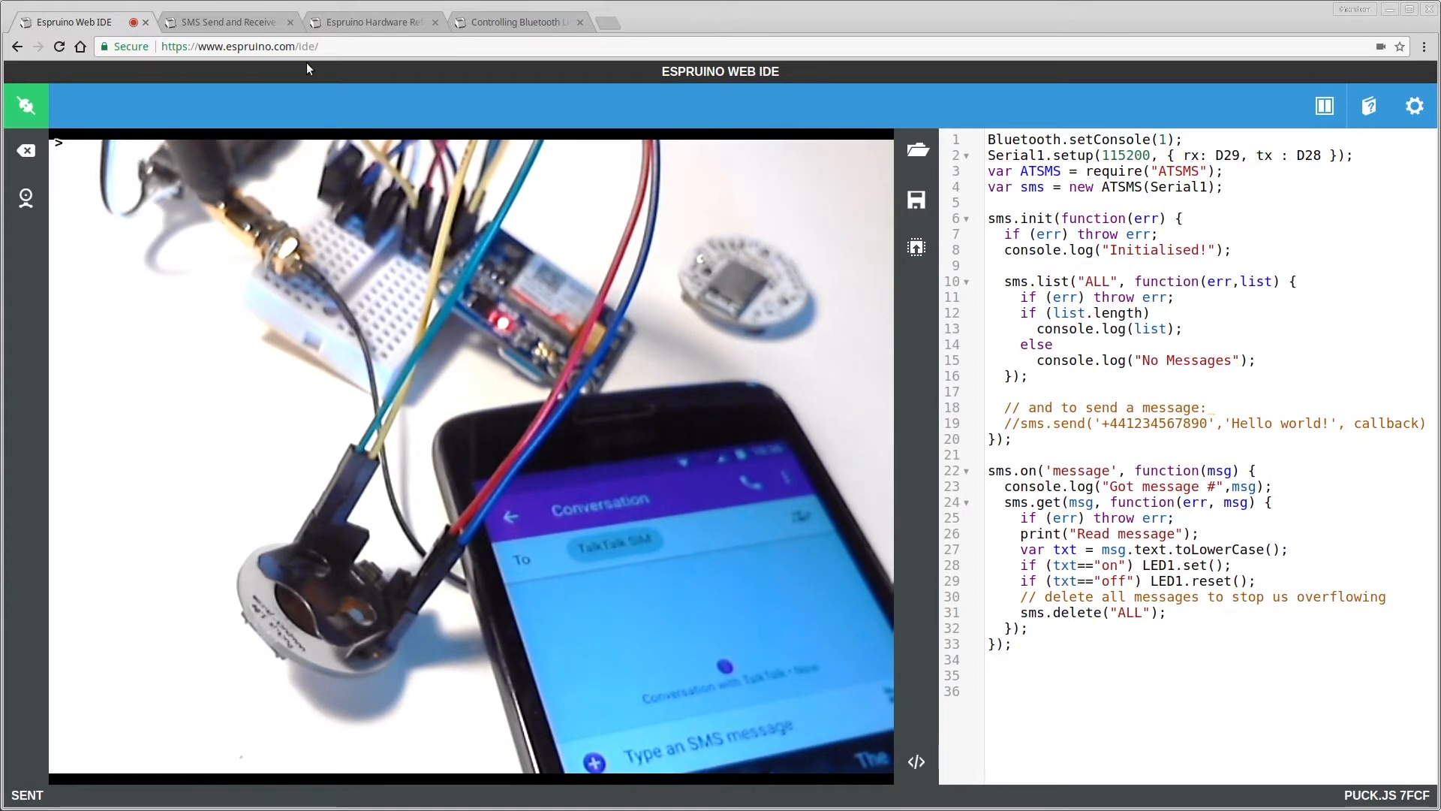
Review the ATSMS page's LED-toggling received-message example, then return to its top
left_click(225, 21)
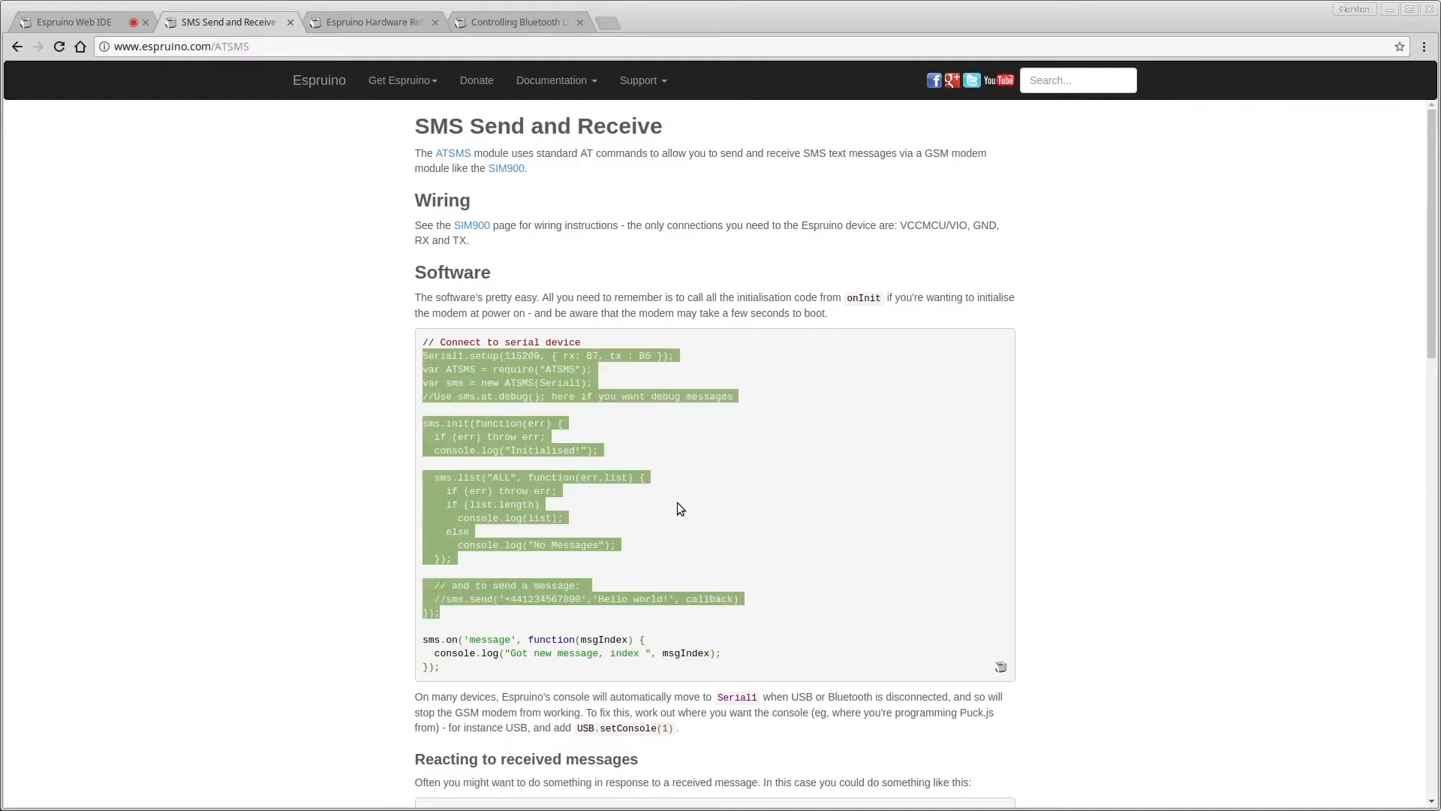
scroll("down", 3)
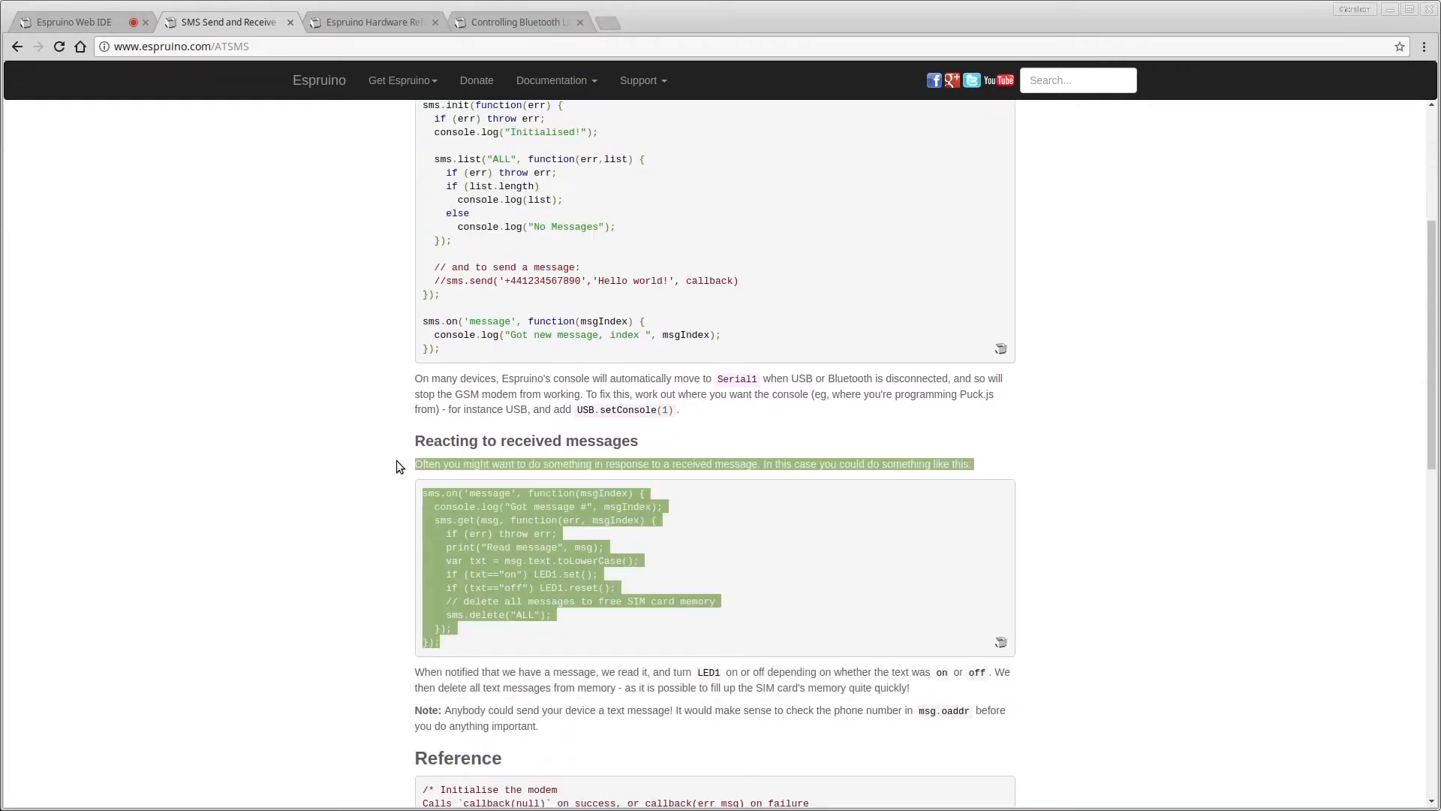
left_click(474, 588)
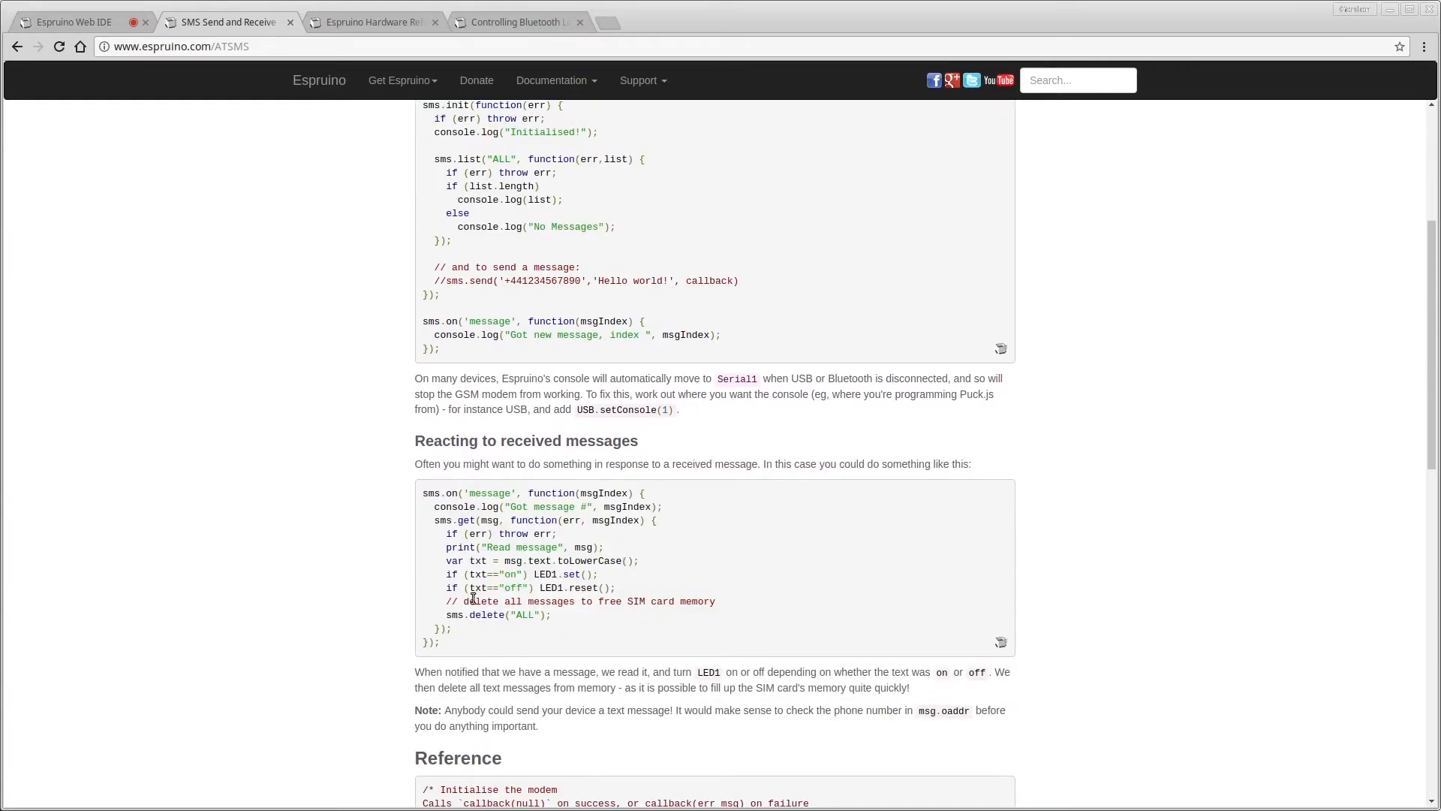
scroll("up", 3)
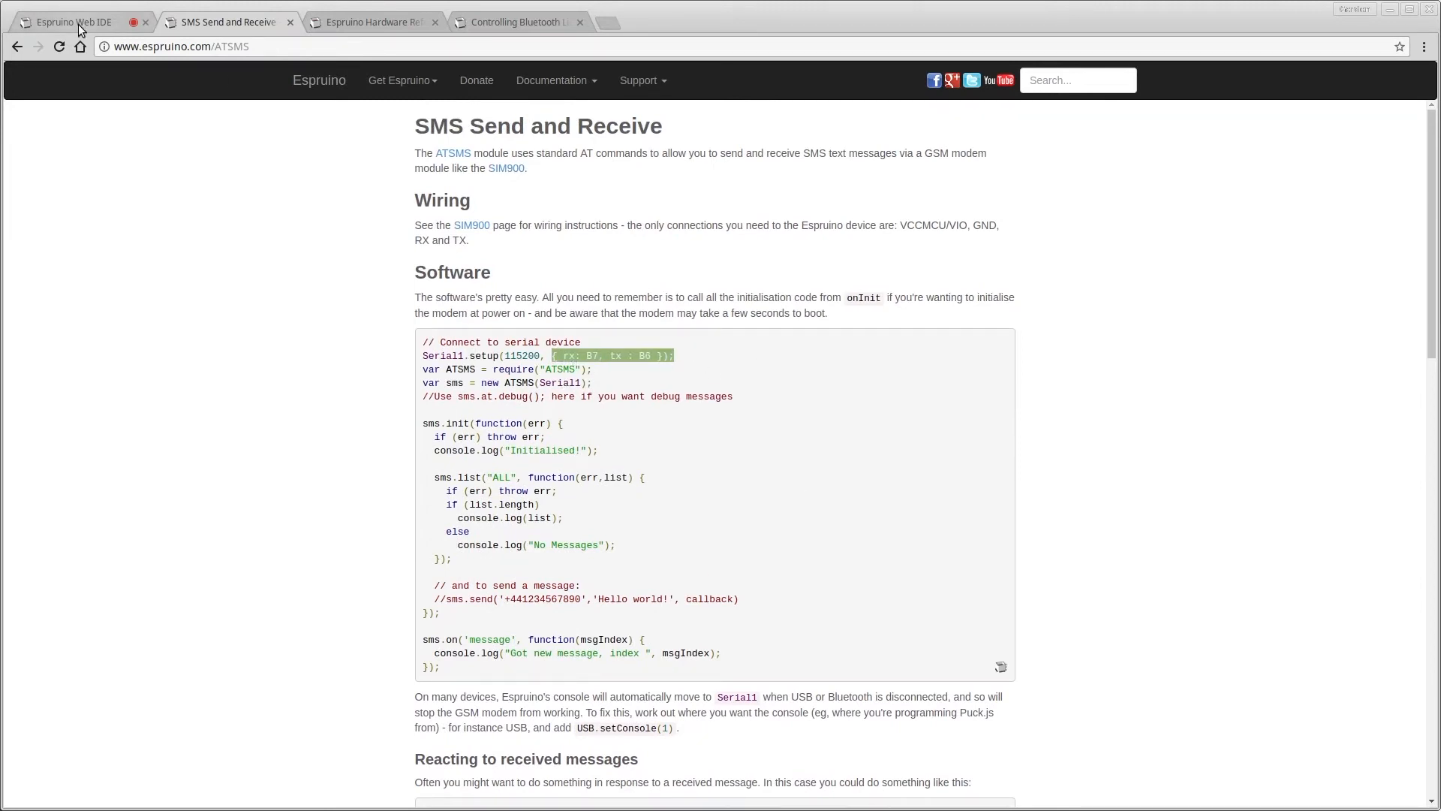
Highlight the Serial1.setup pins 'D29, tx : D28' in the SMS script
left_click(69, 21)
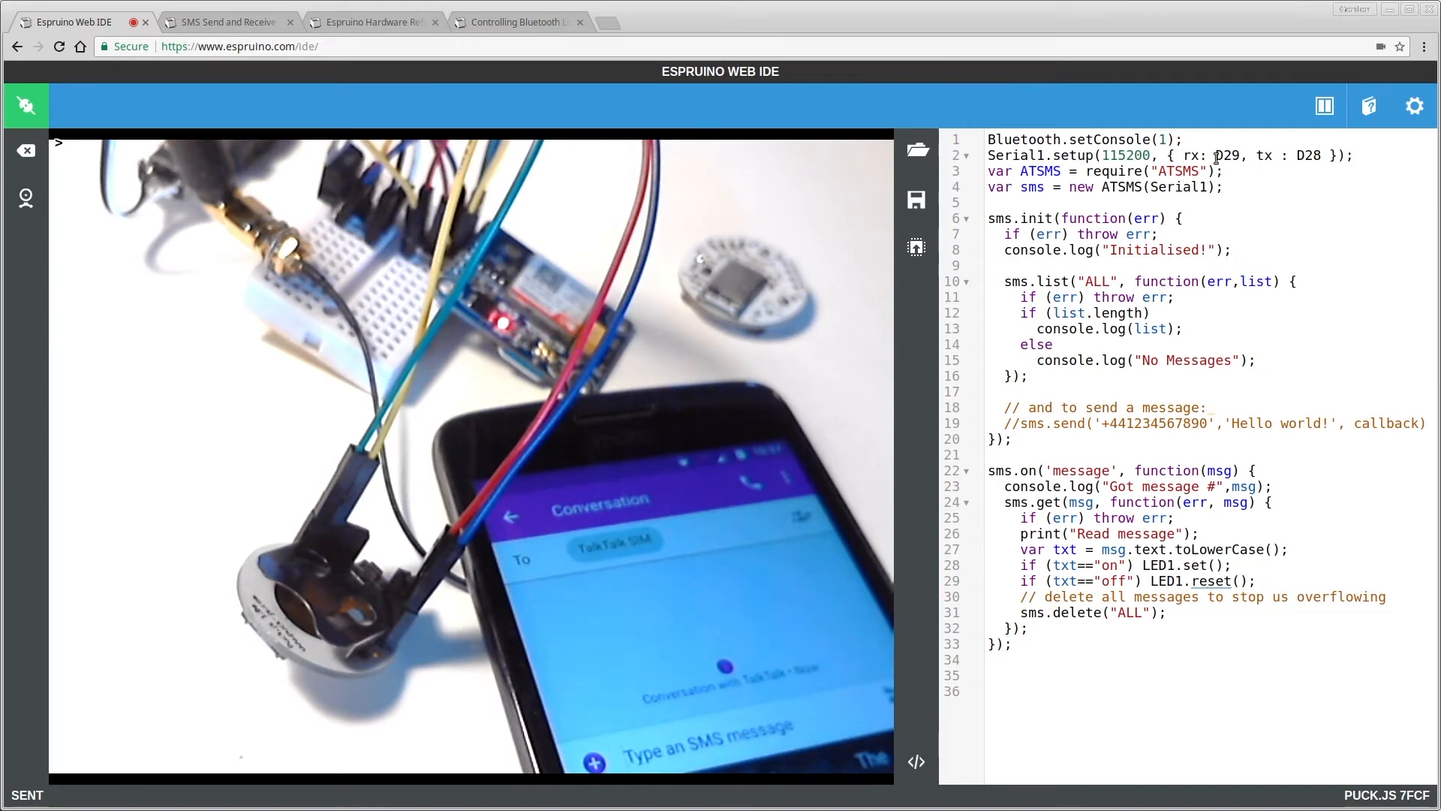
left_click_drag(1213, 155, 1315, 155)
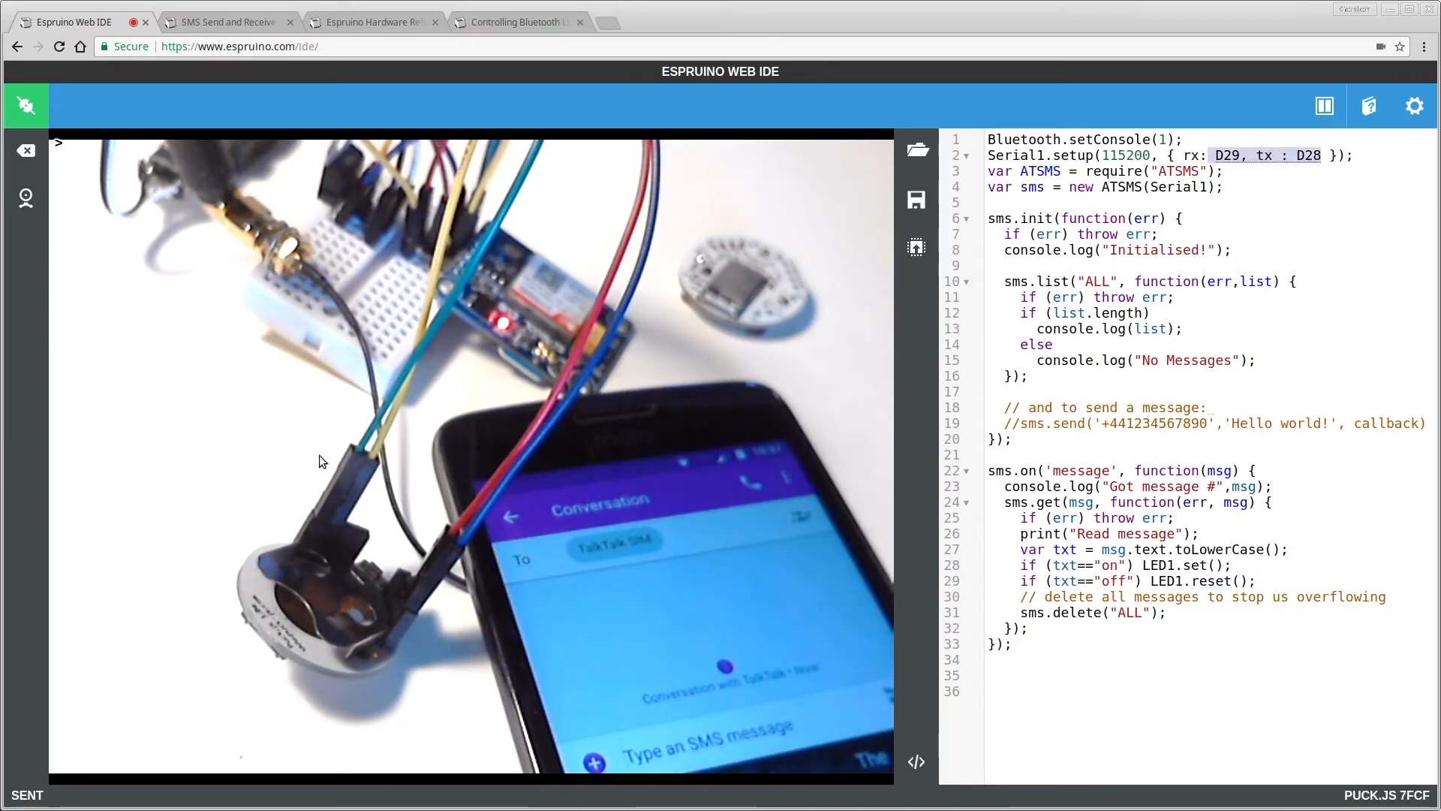
mouse_move(368, 478)
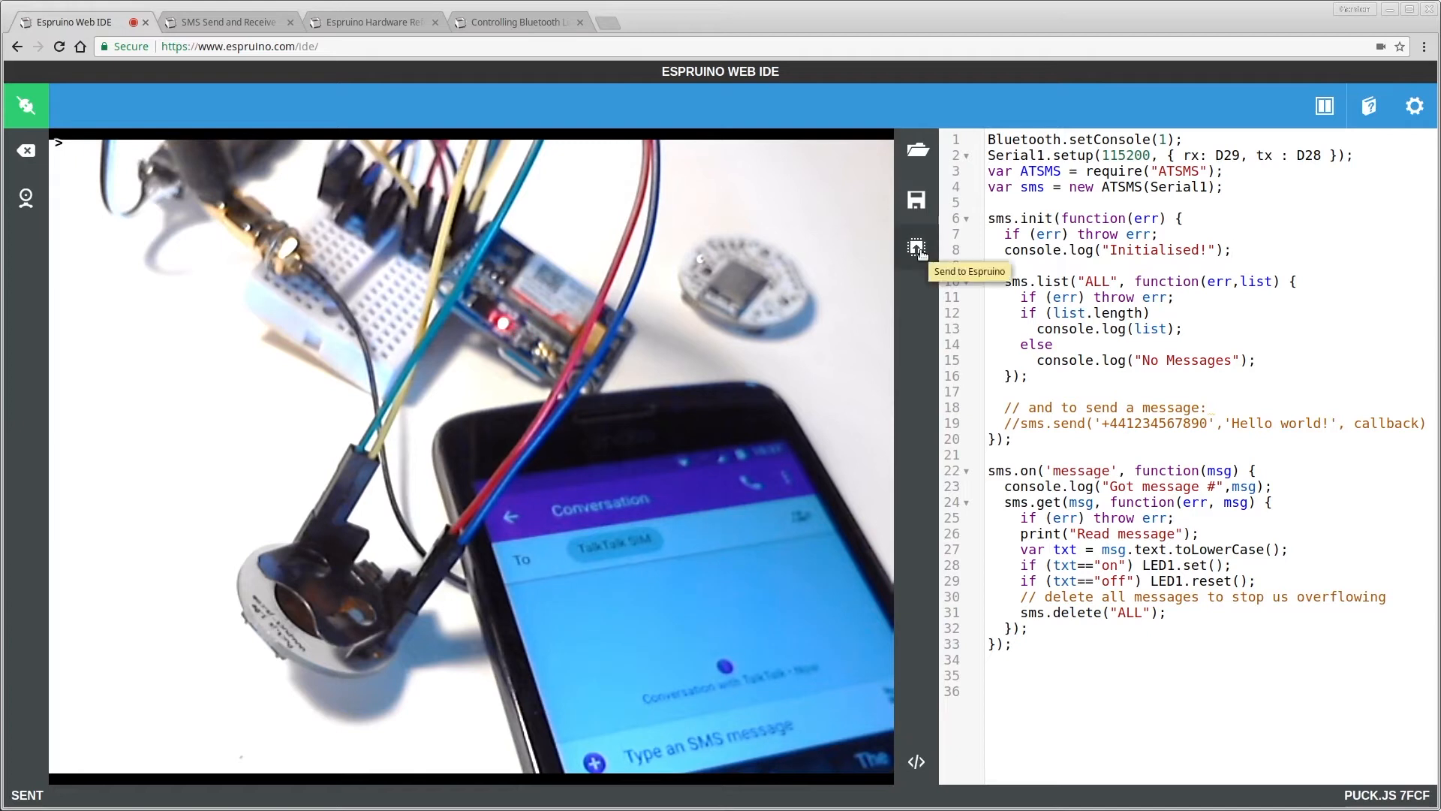
Upload the SMS script to the Puck.js with Send to Espruino
left_click(916, 248)
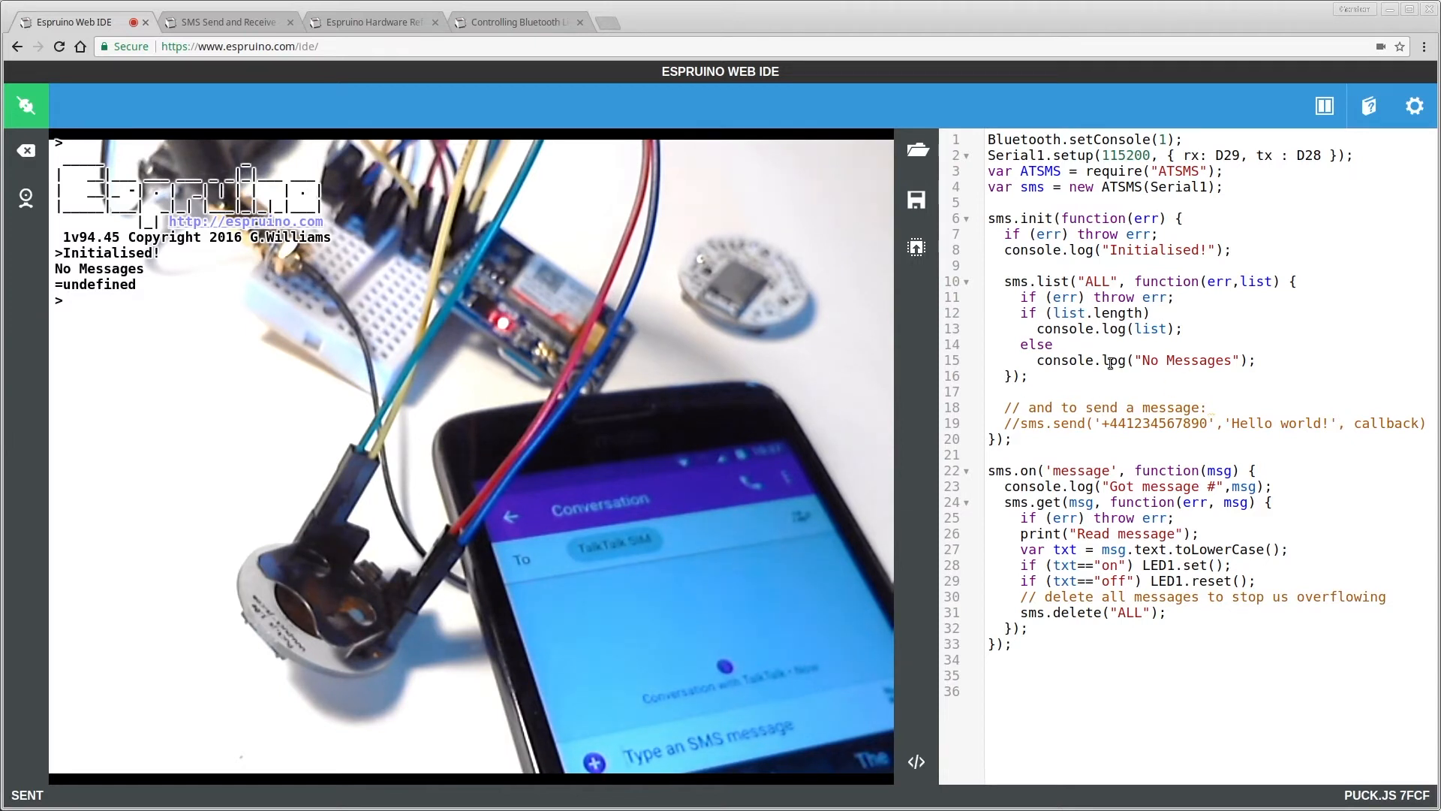
mouse_move(979, 490)
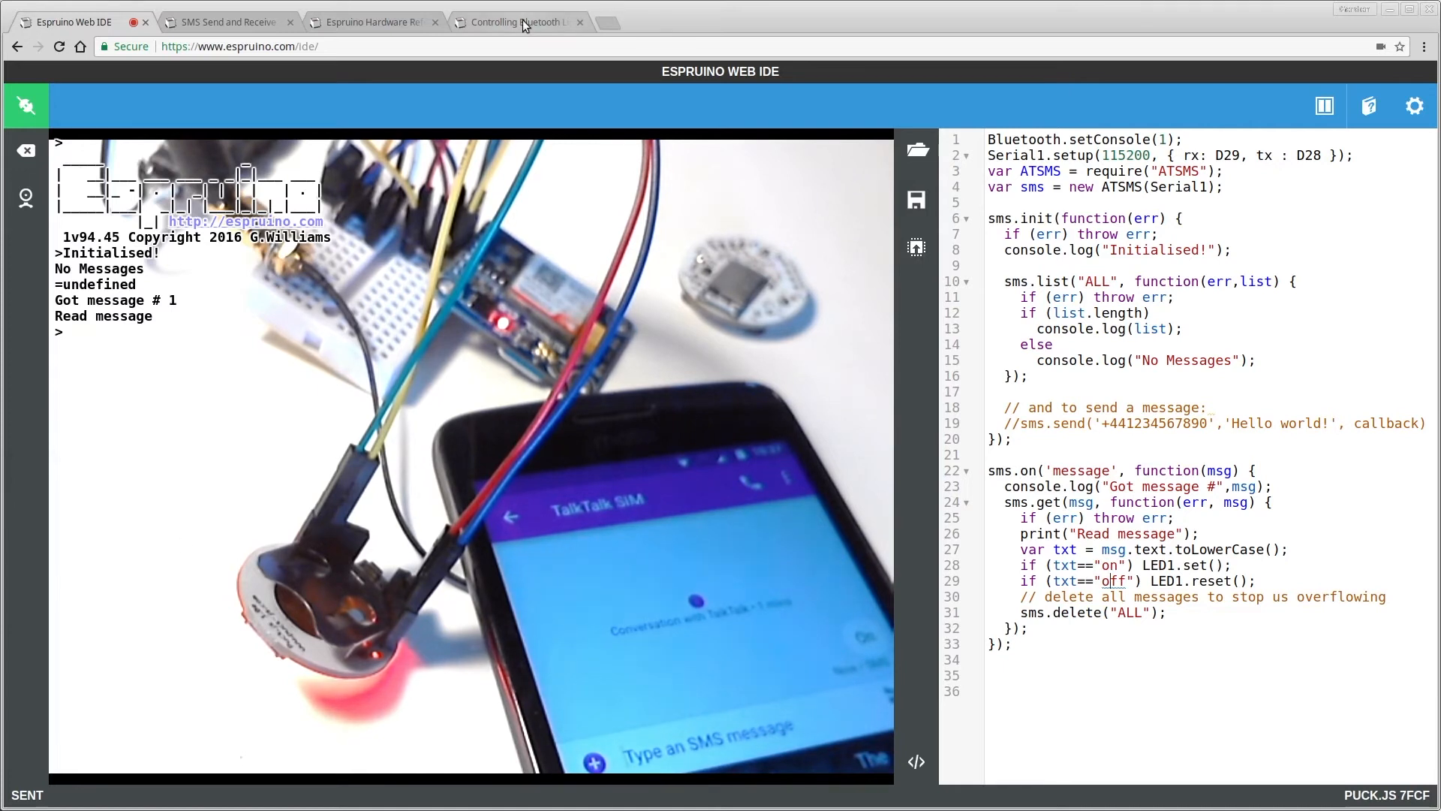
Switch to the Controlling Bluetooth Lights with Puck.js page
left_click(520, 21)
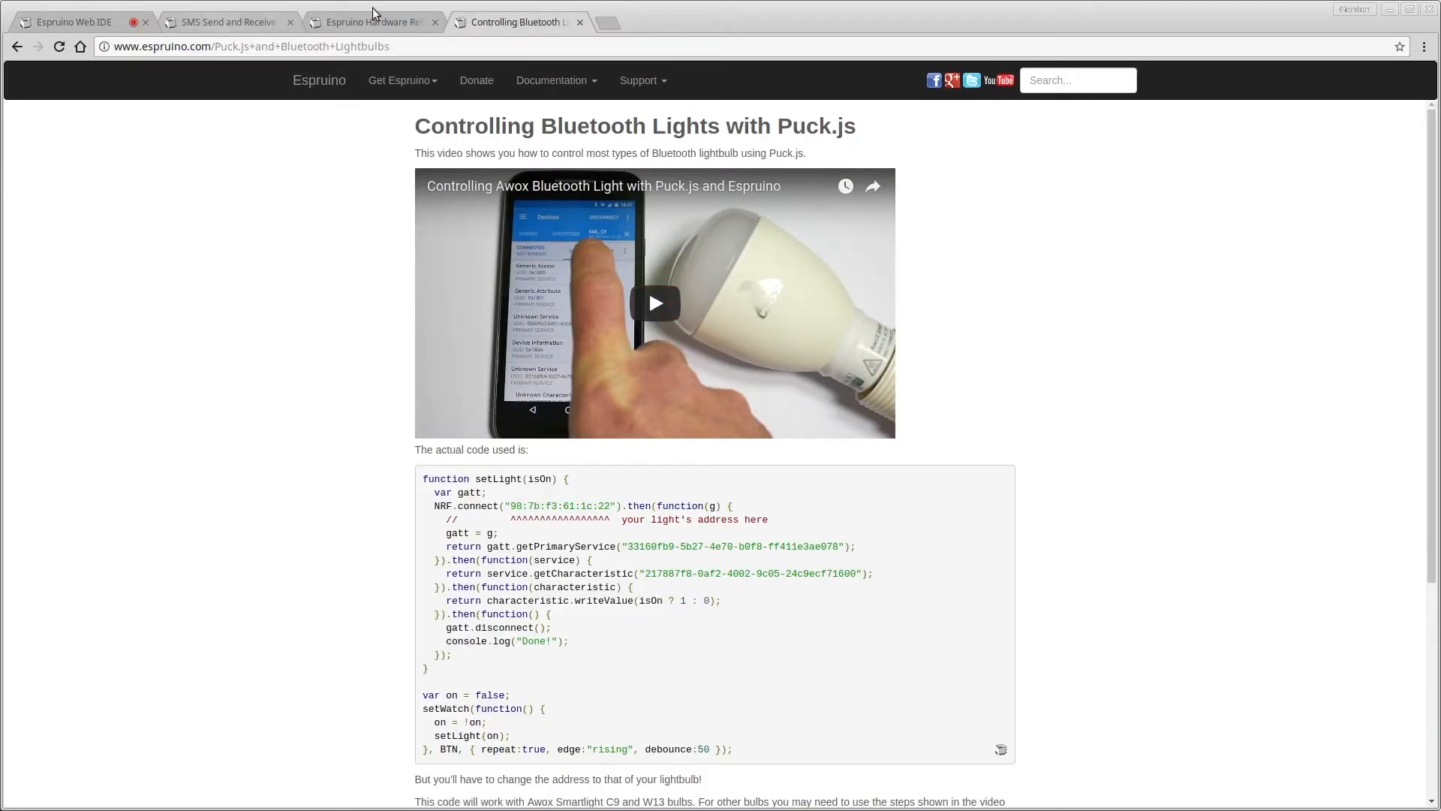
mouse_move(798, 302)
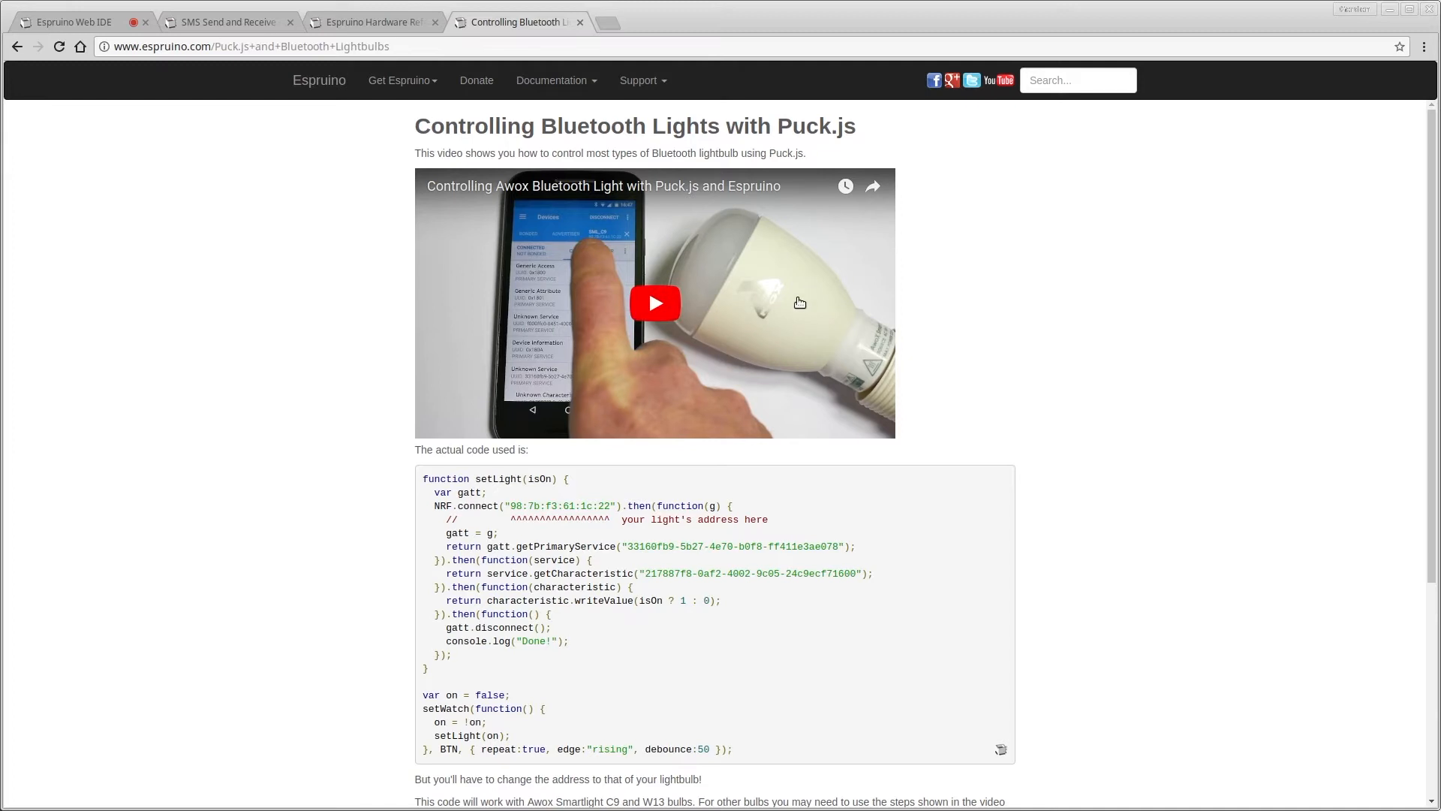
mouse_move(849, 323)
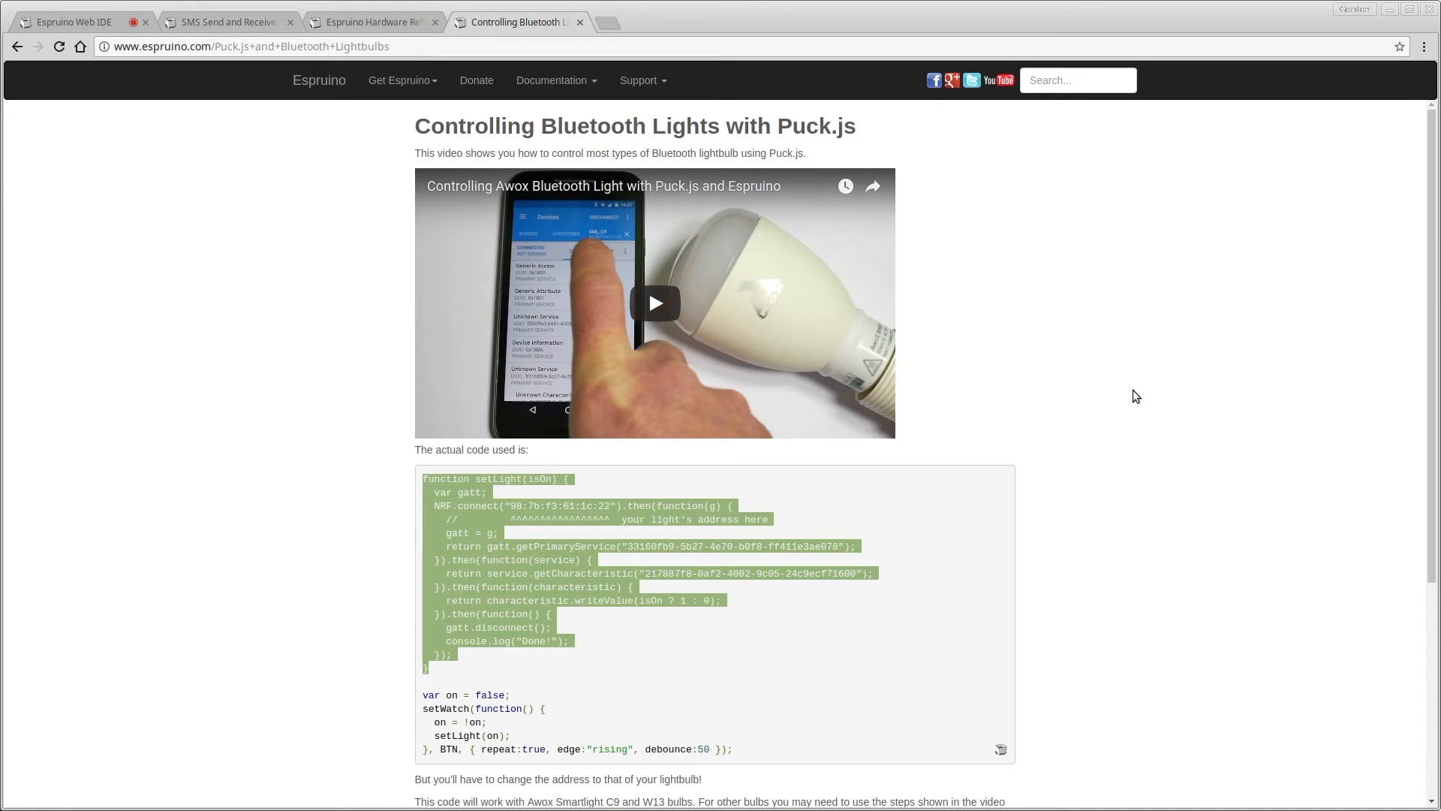
mouse_move(759, 682)
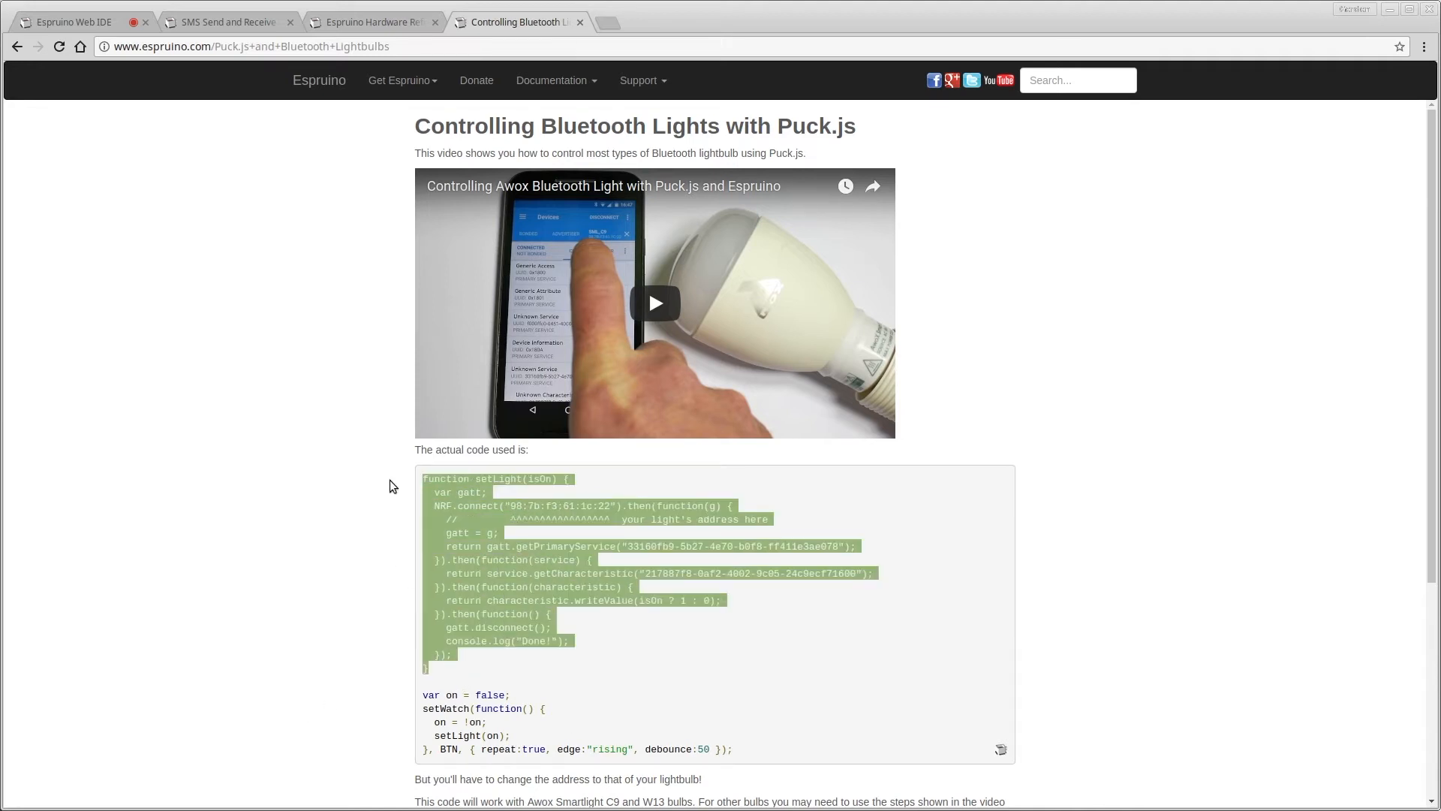
Add setLight to the script, make "on" call setLight(1), and select LED1.reset
left_click(69, 21)
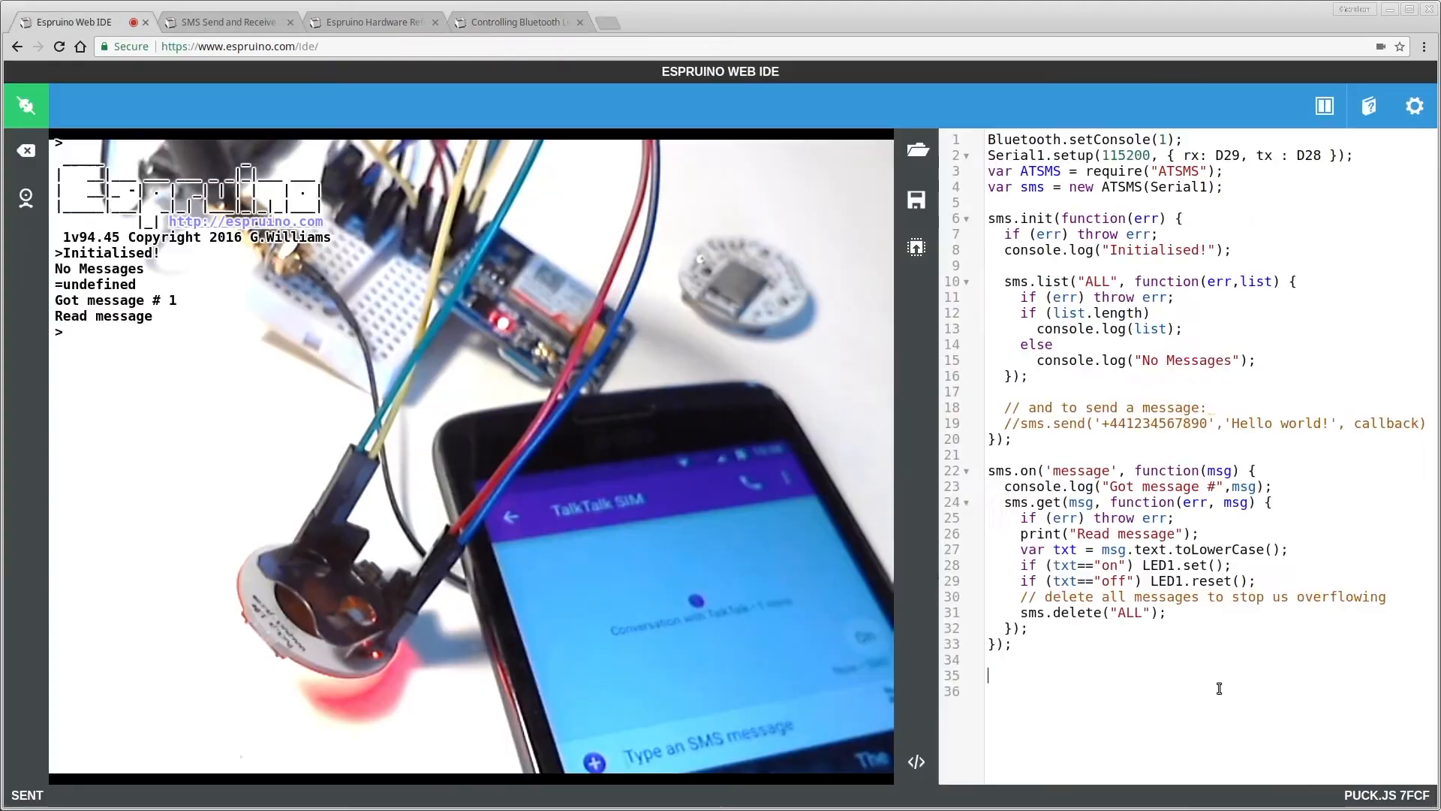
scroll("down", 3)
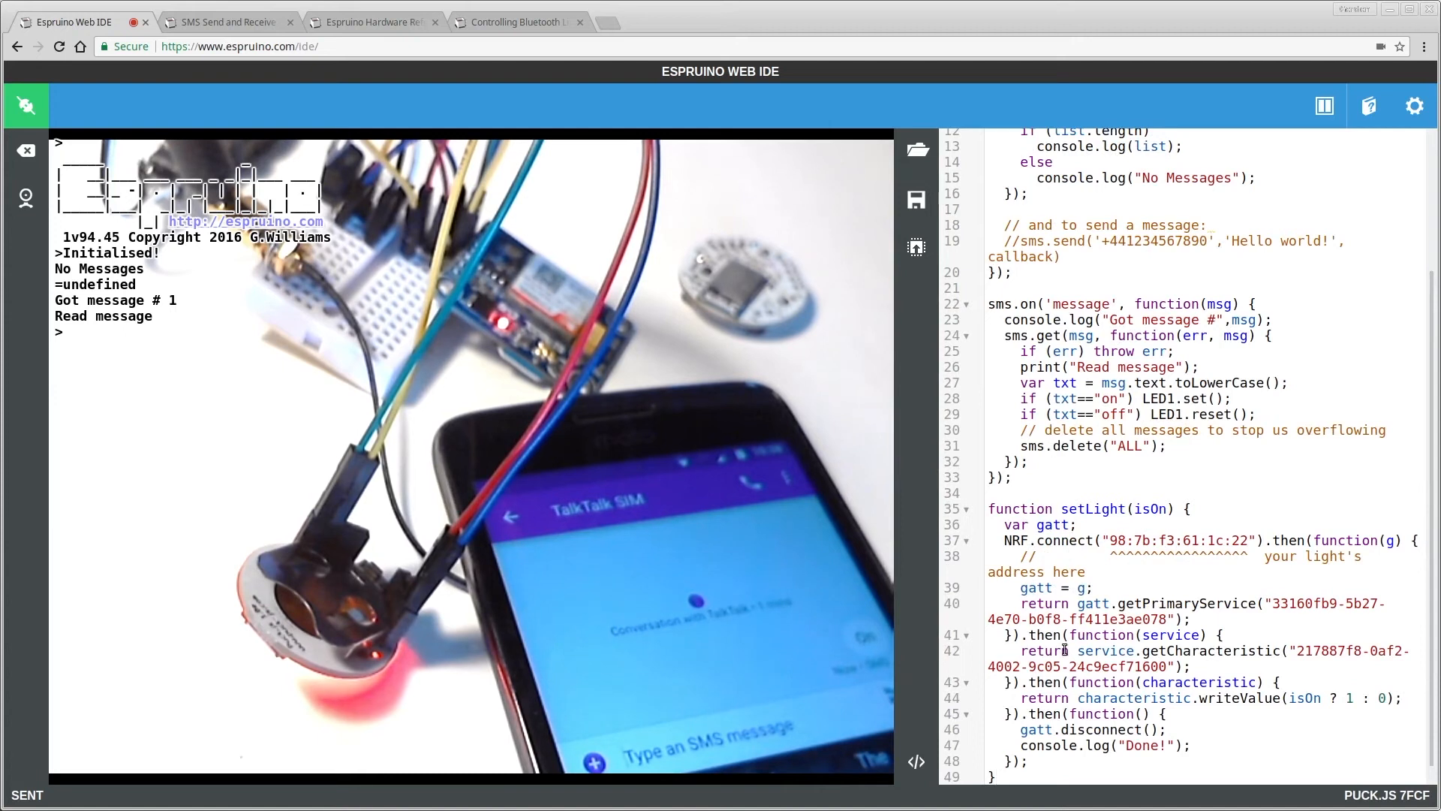
scroll("down", 3)
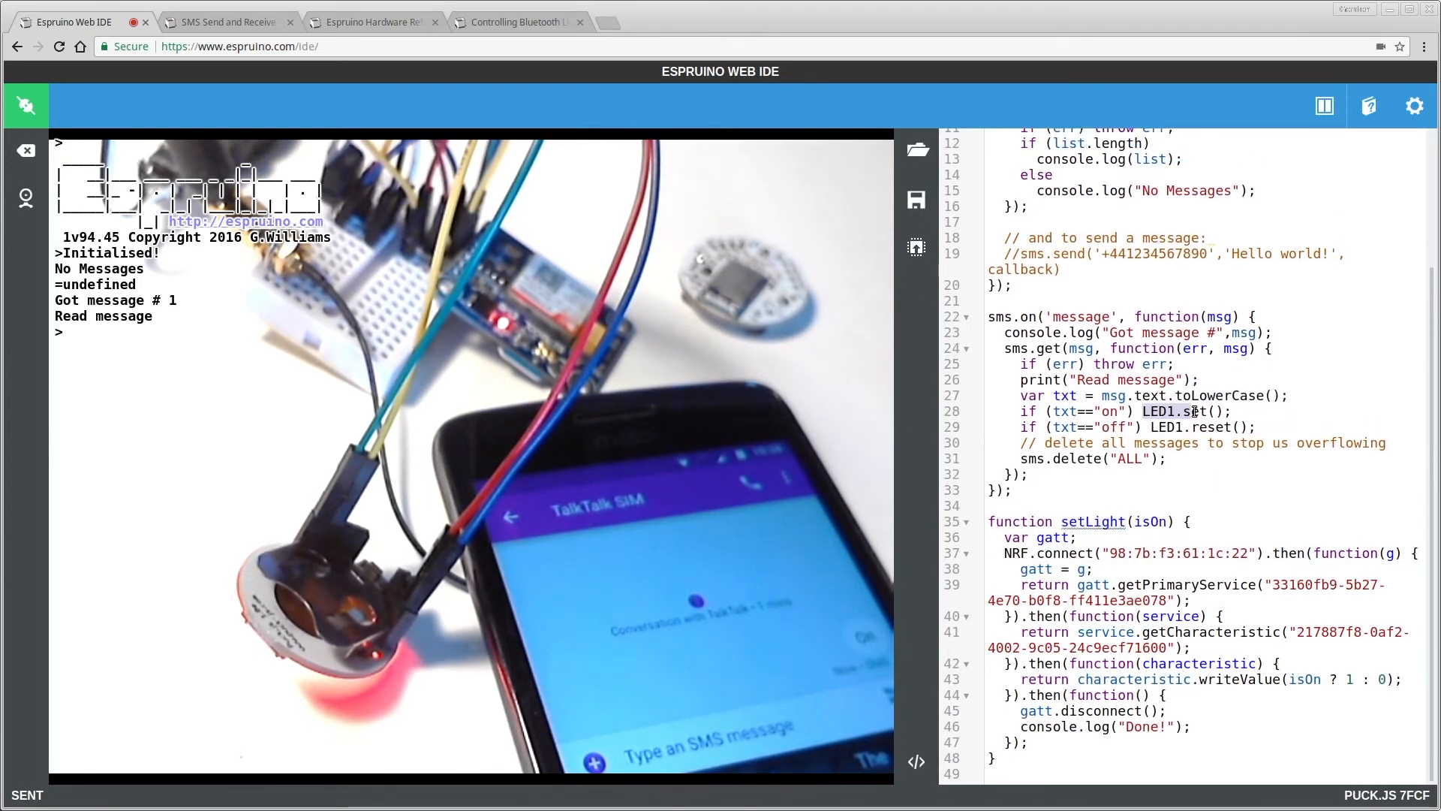
type("setLight(1)")
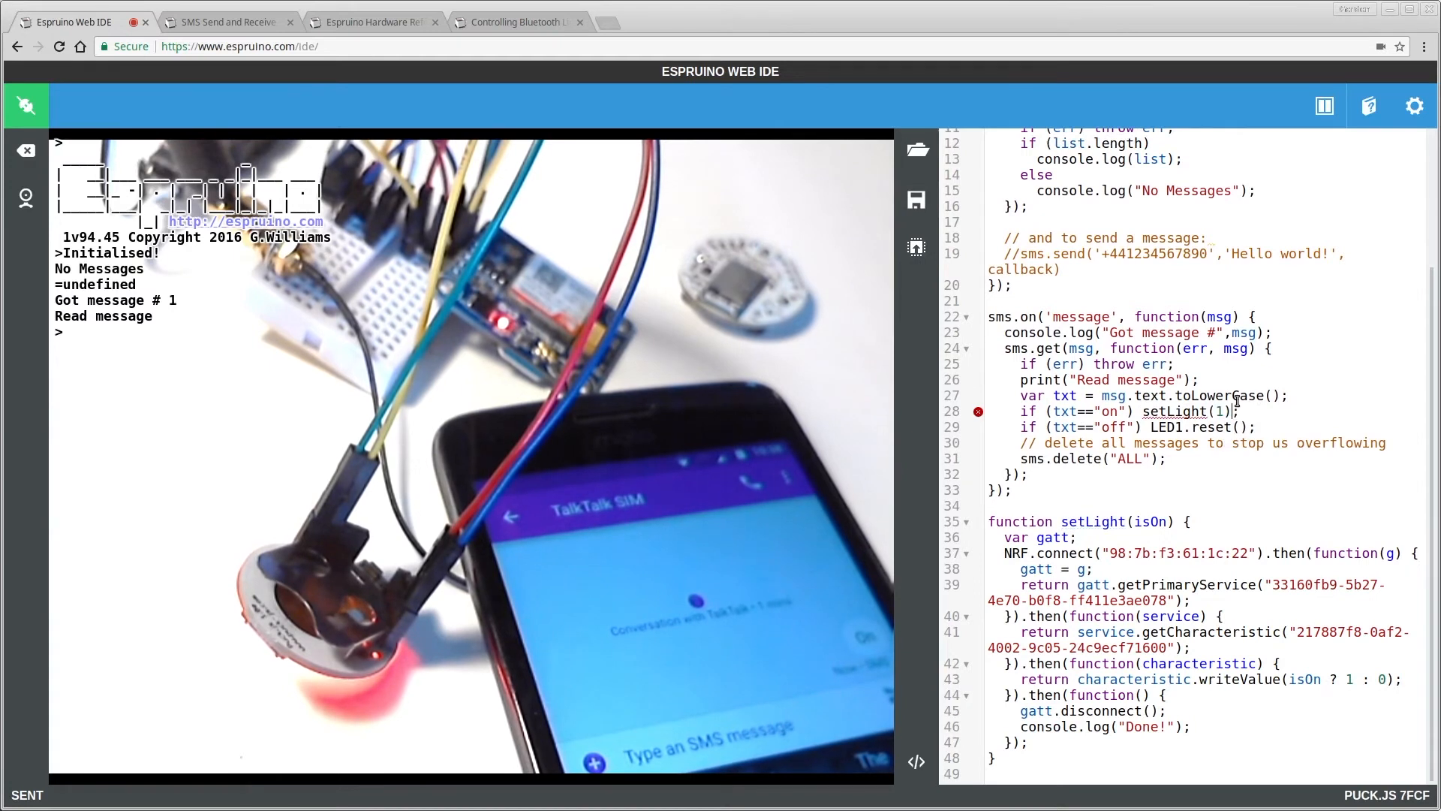
double_click(1204, 426)
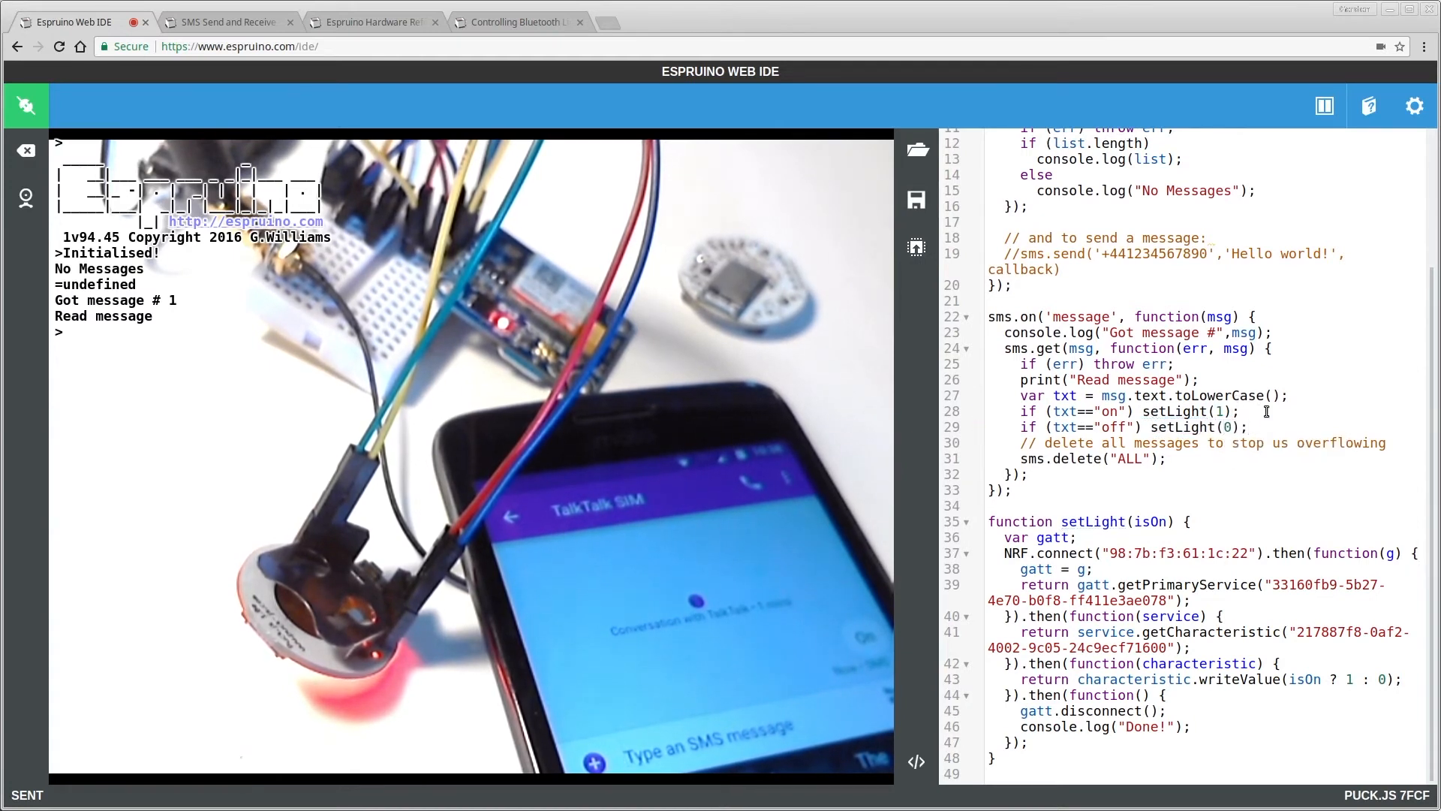
mouse_move(916, 249)
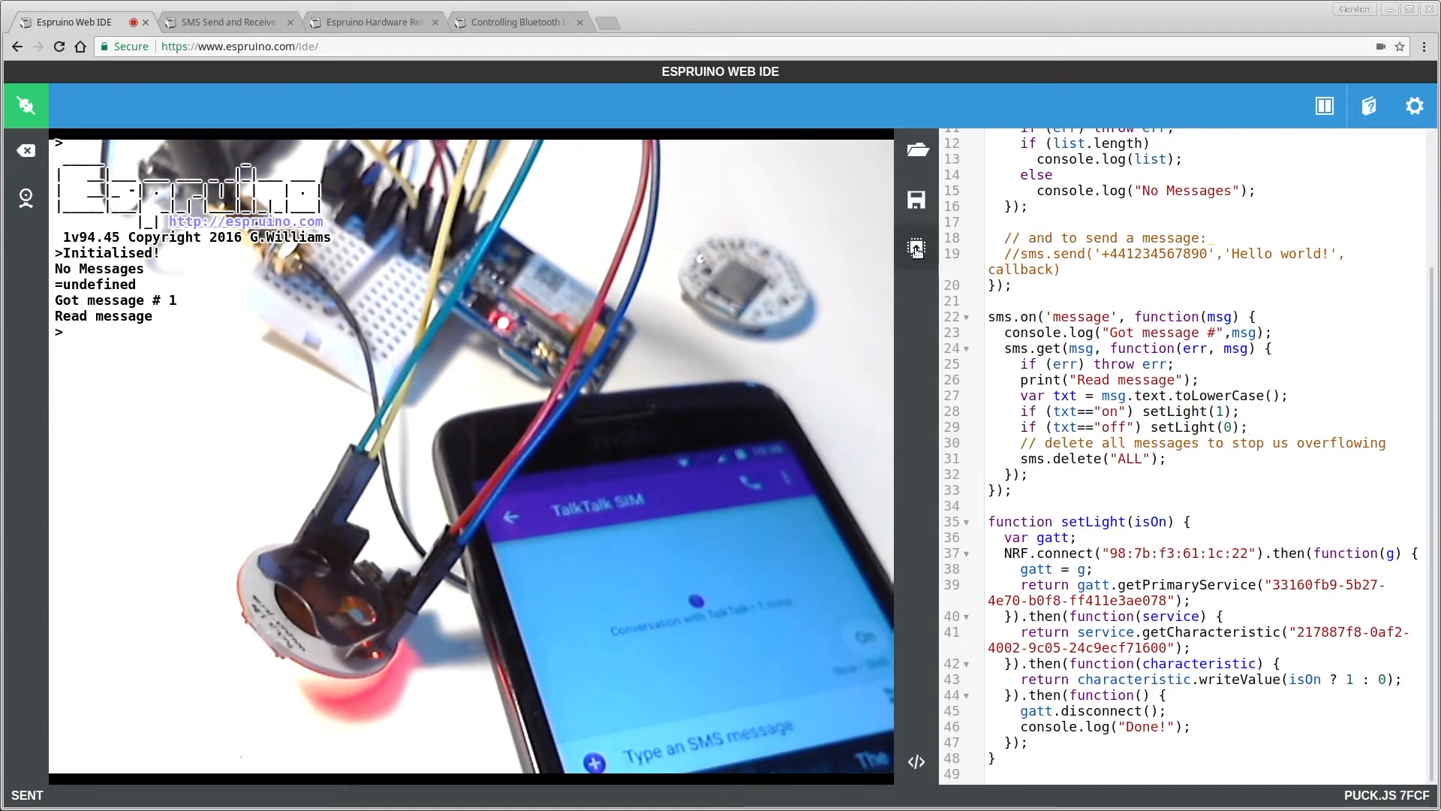
Upload the updated setLight SMS script to the Puck.js
left_click(917, 248)
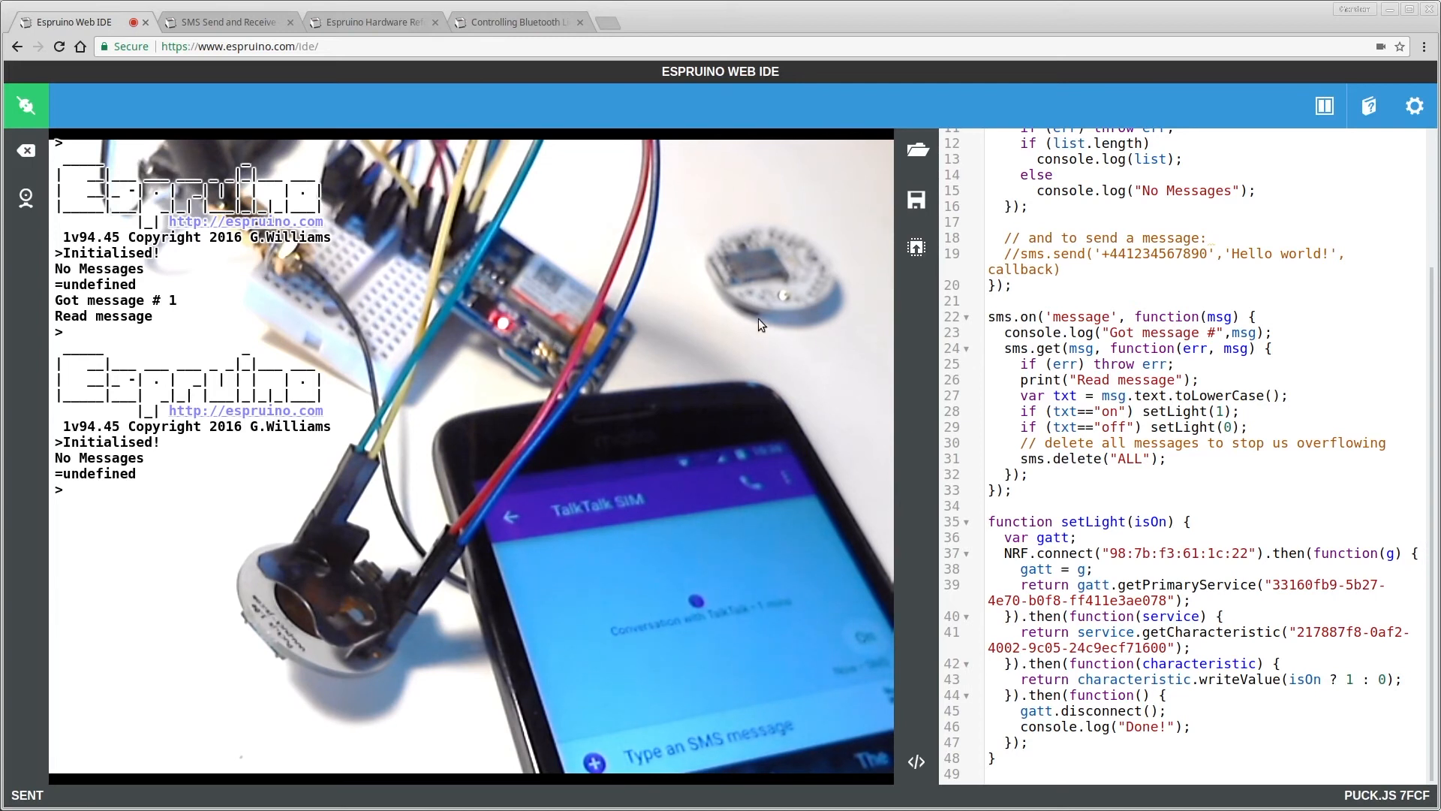
mouse_move(820, 254)
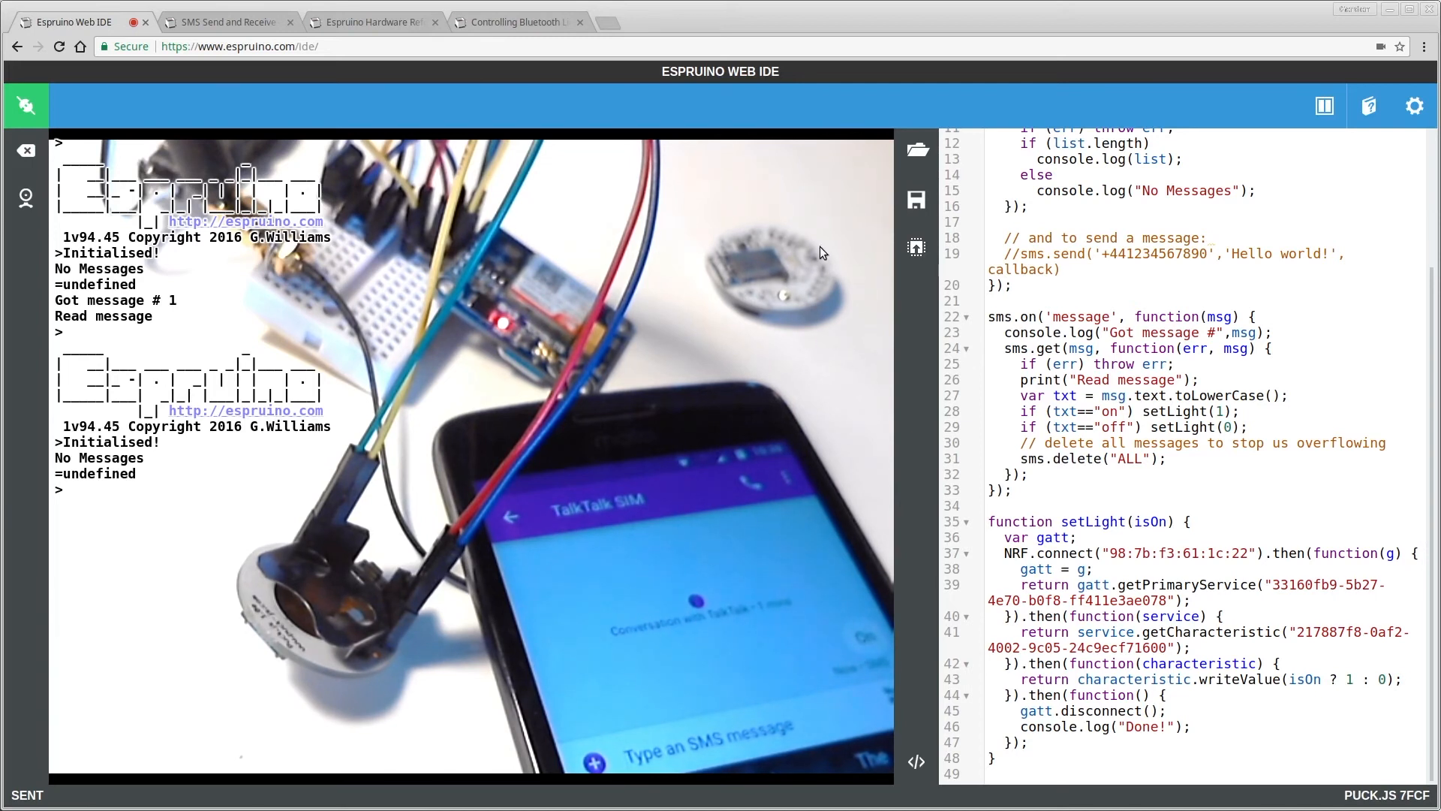